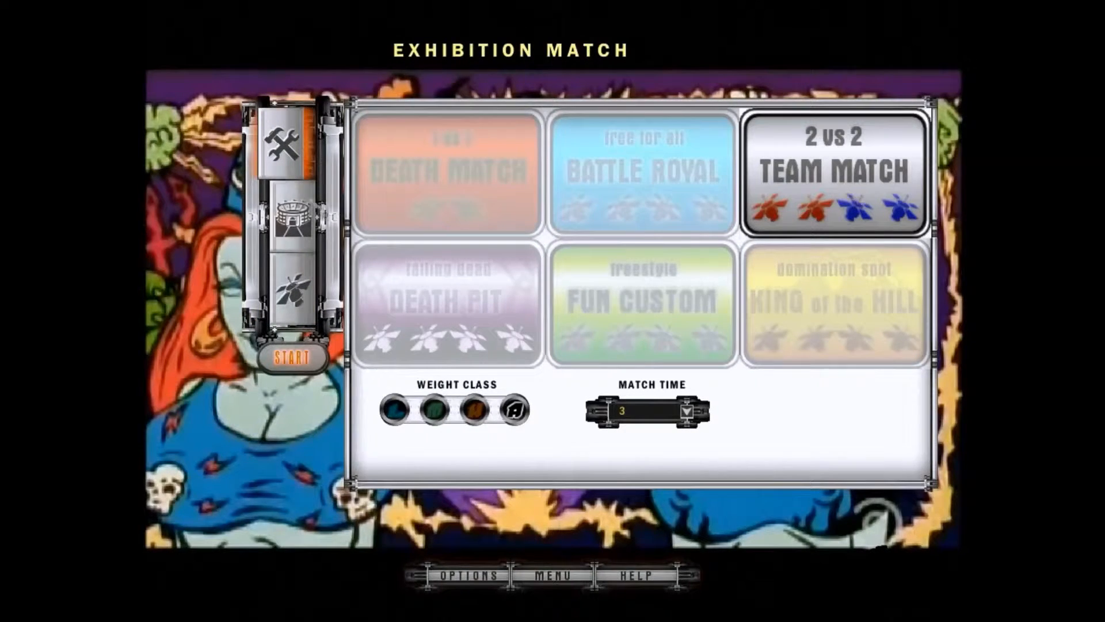
- Launch the team match with Spider against two Triclops v3.0 robots
{"action": "left_click", "coordinate": [289, 216]}
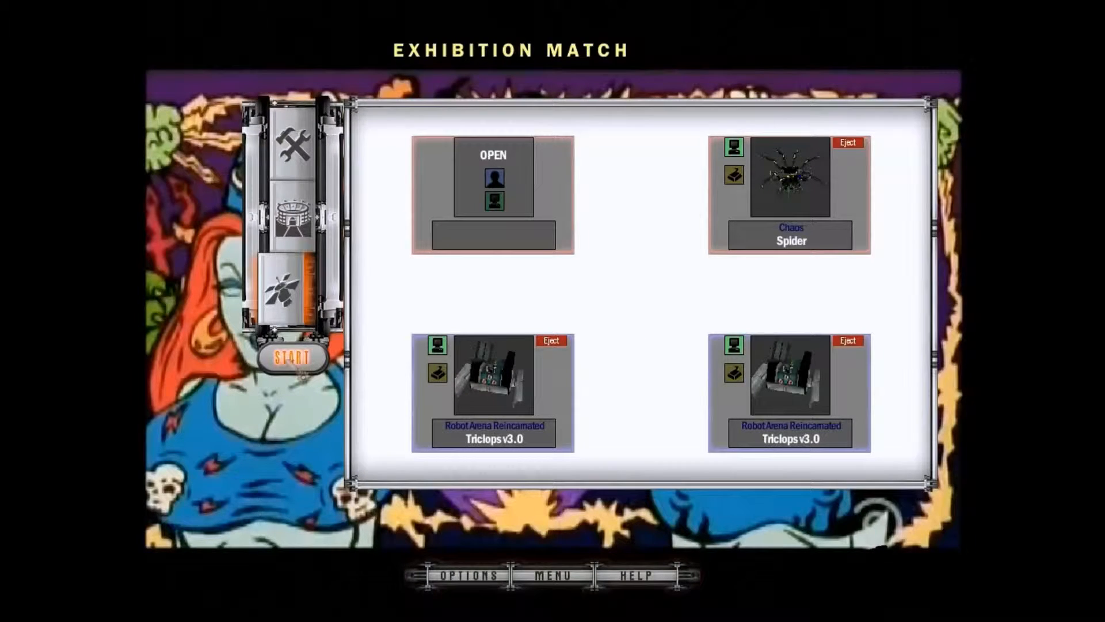
{"action": "left_click", "coordinate": [291, 357]}
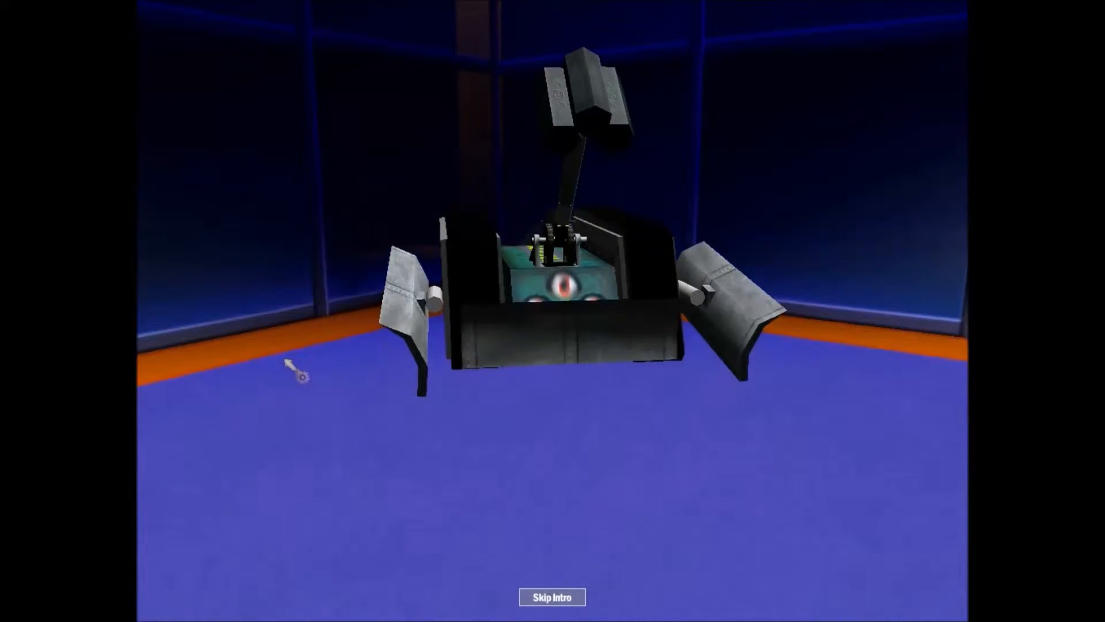
{"action": "left_click", "coordinate": [552, 597]}
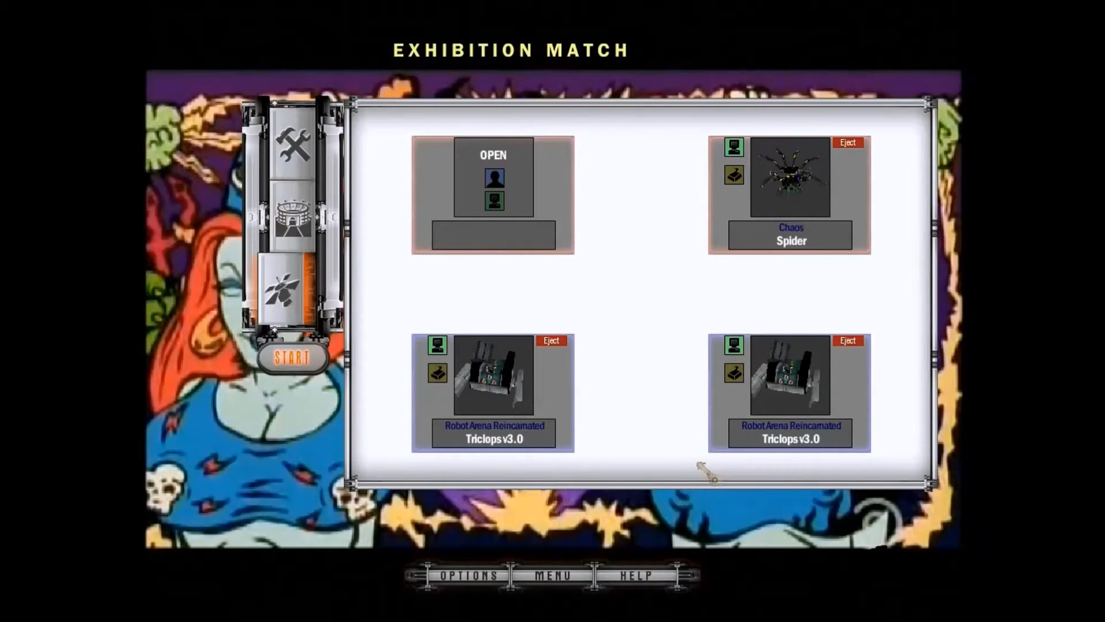
- Bring up the game's Options on the Audio settings (sound effects, music volume, arena introductions)
{"action": "left_click", "coordinate": [468, 575]}
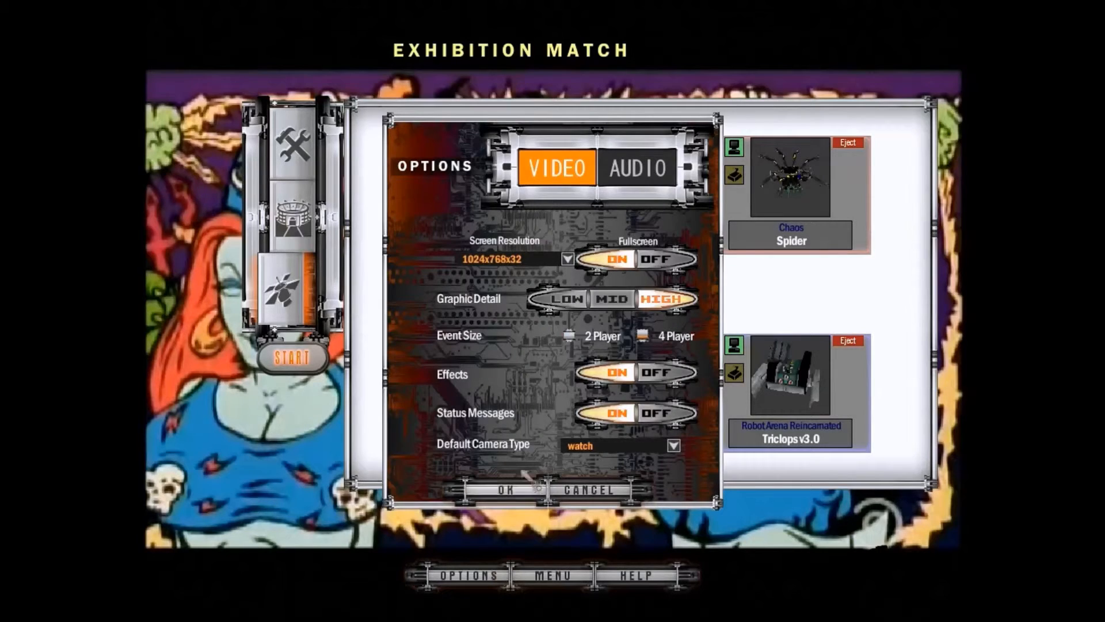
{"action": "left_click", "coordinate": [636, 168]}
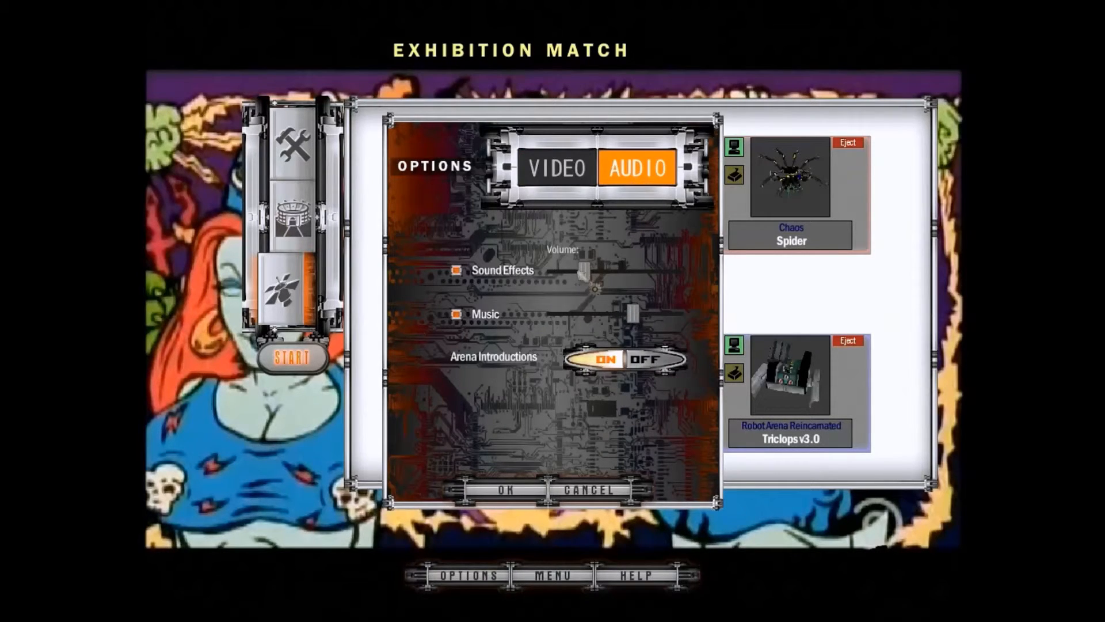